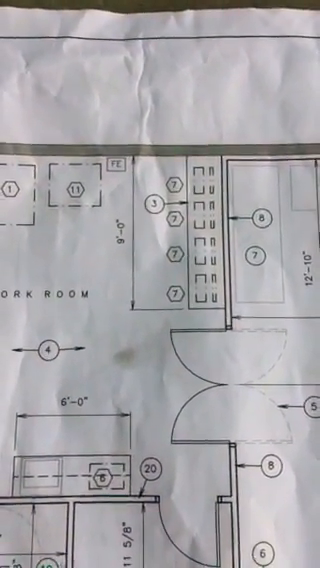
scroll("down", 3)
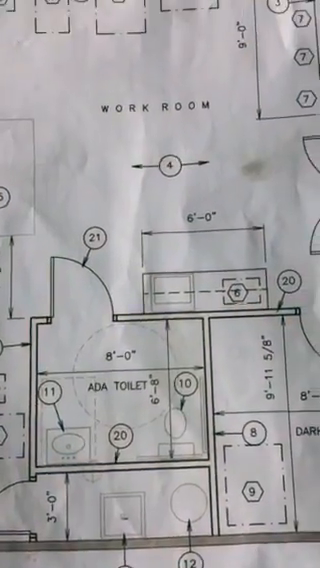
scroll("down", 3)
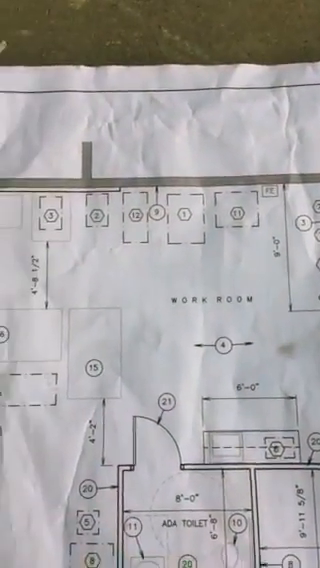